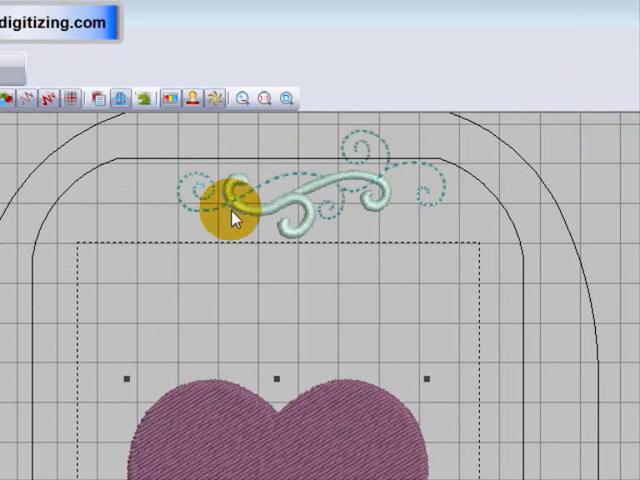
Step: Move the teal swirl design so it sits centred above the purple heart
{"action": "left_click_drag", "start_coordinate": [230, 200], "coordinate": [320, 204]}
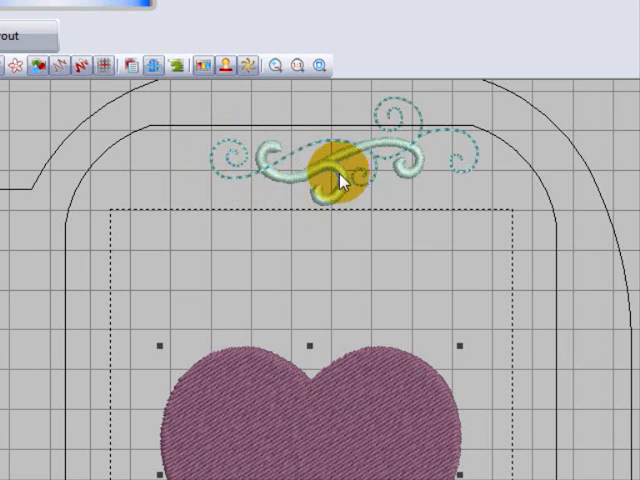
{"action": "left_click_drag", "start_coordinate": [336, 176], "coordinate": [388, 160]}
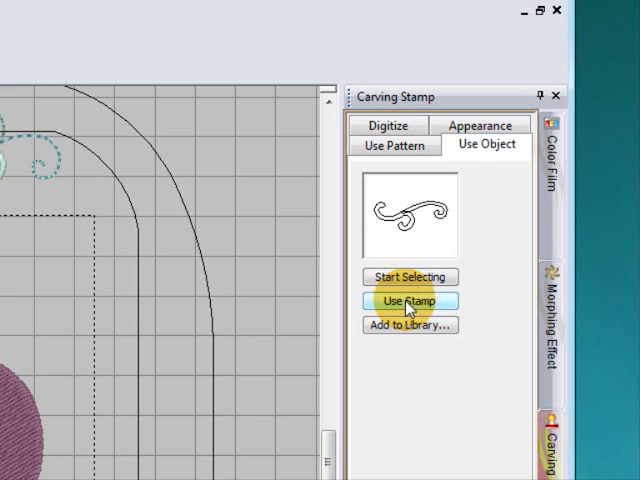
Step: Apply the captured swirl carving stamp onto the purple heart's fill
{"action": "left_click", "coordinate": [408, 300]}
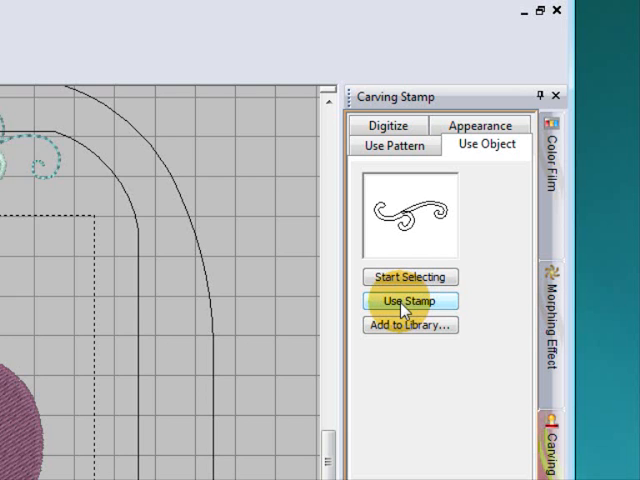
{"action": "left_click", "coordinate": [410, 300]}
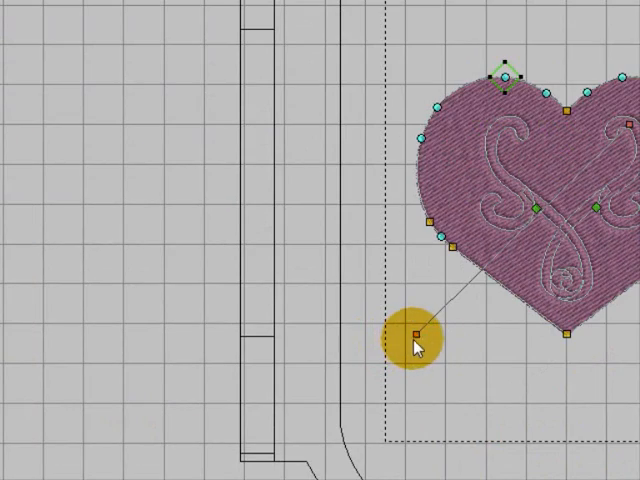
Step: Reshape the swirl stamp impression inside the heart using its control handle
{"action": "left_click_drag", "start_coordinate": [412, 332], "coordinate": [330, 224]}
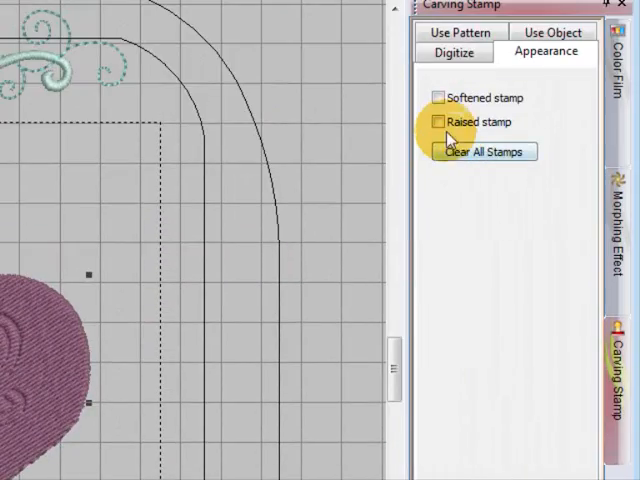
Step: Set the heart's carving stamp to Raised and rotate the impression to 45°
{"action": "left_click", "coordinate": [440, 122]}
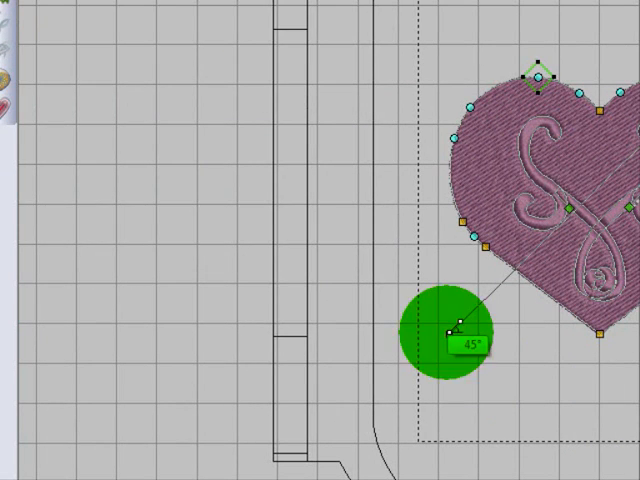
{"action": "left_click_drag", "start_coordinate": [452, 320], "coordinate": [390, 156]}
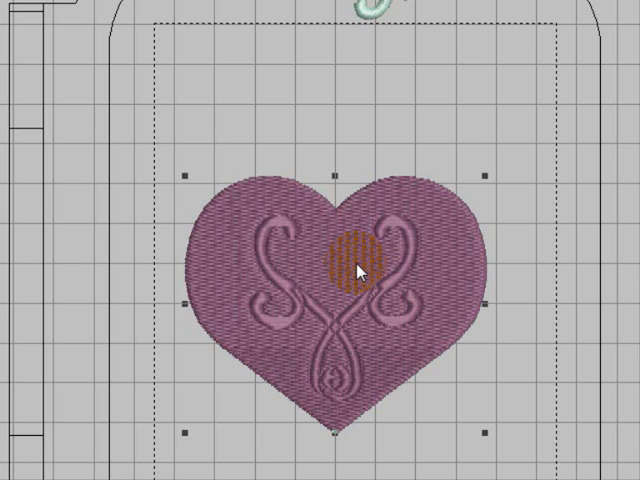
Step: Duplicate the stamped heart to the right and select the copy for editing
{"action": "left_click_drag", "start_coordinate": [358, 262], "coordinate": [368, 248]}
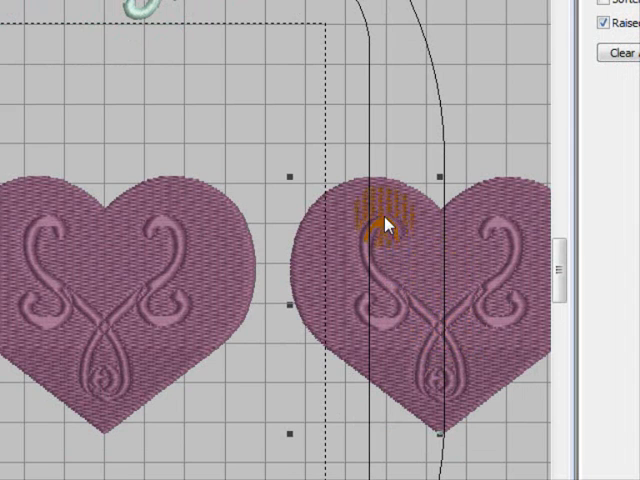
{"action": "left_click", "coordinate": [484, 118]}
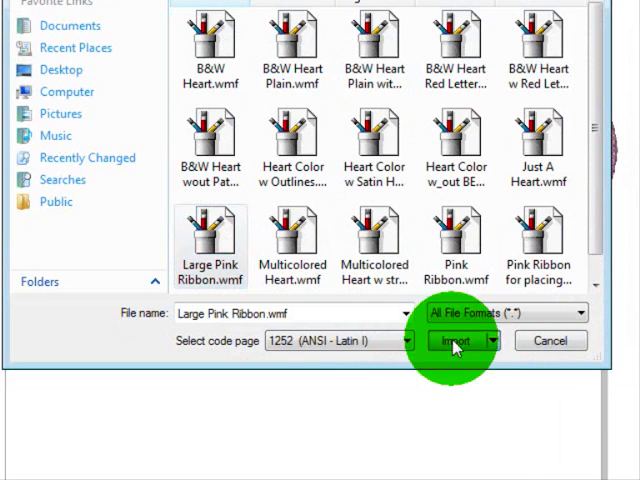
Step: Import the Large Pink Ribbon.wmf artwork into the design
{"action": "left_click", "coordinate": [456, 340]}
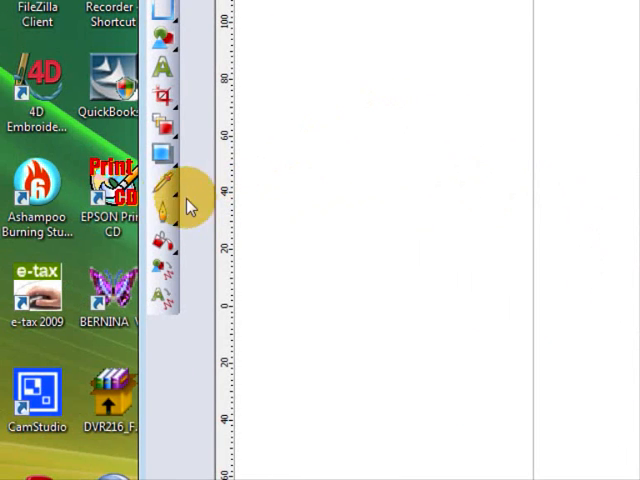
Step: Choose the digitizing tool to convert the pink ribbon artwork into stitches
{"action": "left_click", "coordinate": [164, 184]}
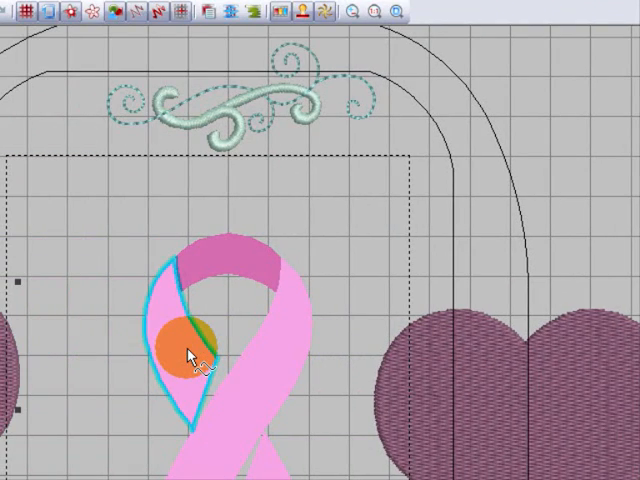
Step: Select the stitched pink ribbon beside the heart as the stamp shape
{"action": "left_click_drag", "start_coordinate": [180, 356], "coordinate": [300, 330]}
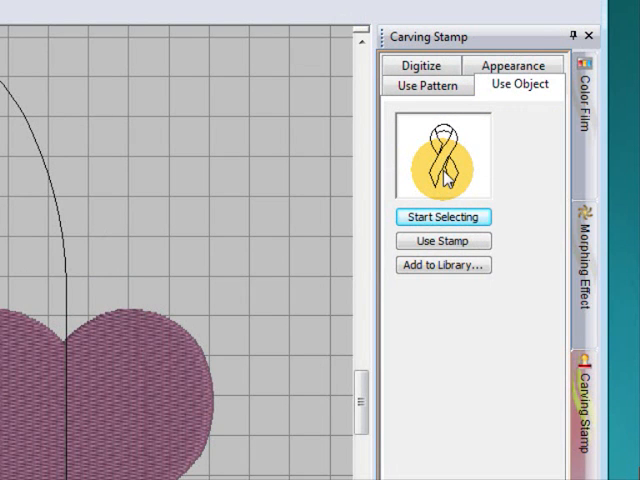
Step: Use the pink ribbon object as a carving stamp on the second heart
{"action": "left_click", "coordinate": [442, 216]}
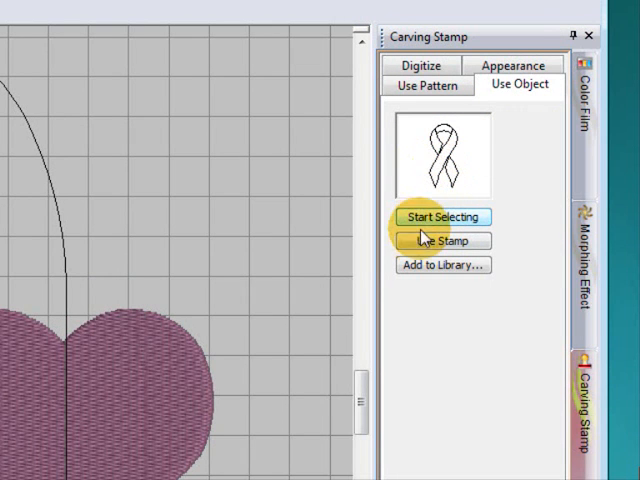
{"action": "left_click", "coordinate": [444, 216]}
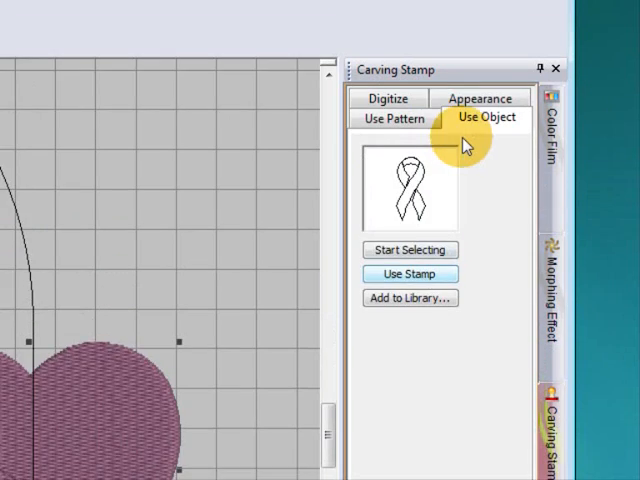
Step: Set the ribbon carving stamp's appearance to Raised
{"action": "left_click", "coordinate": [478, 98]}
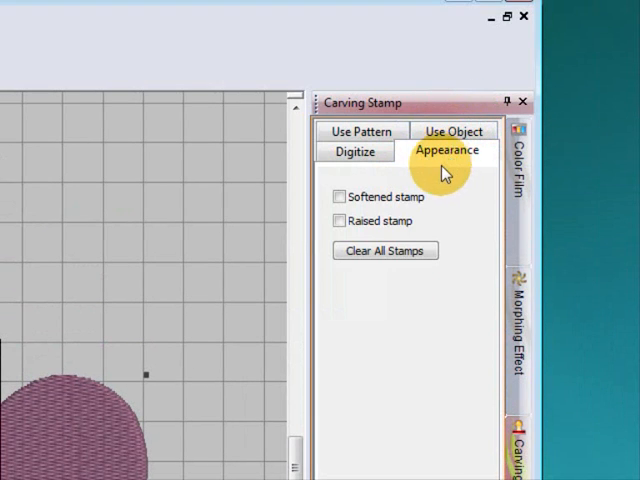
{"action": "left_click", "coordinate": [338, 220]}
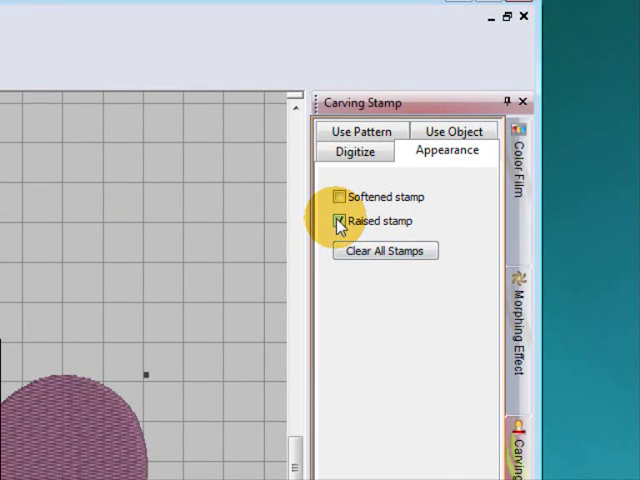